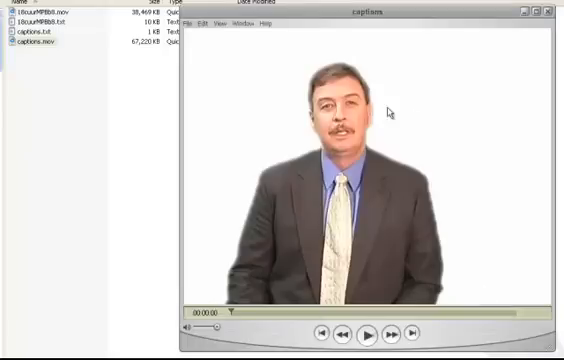
mouse_move(266, 93)
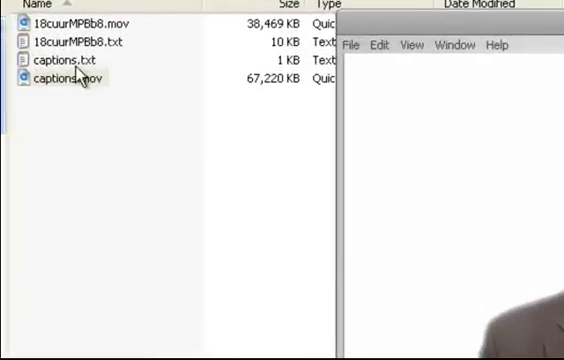
Open captions.txt in QuickTime Player, then select all and copy the caption text.
right_click(60, 62)
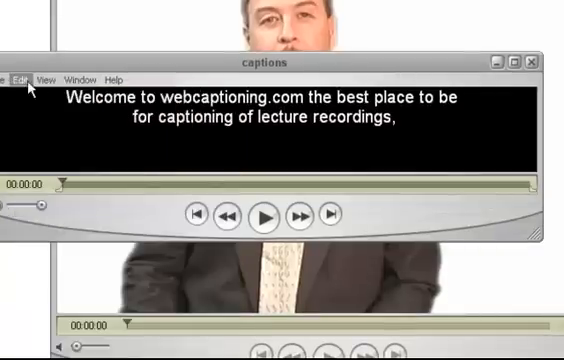
click(17, 78)
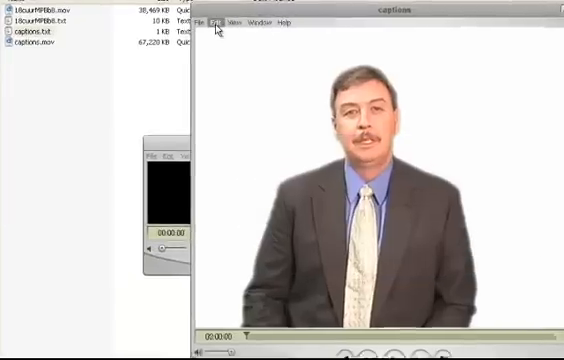
Add the copied caption text track to captions.mov with Add to Movie.
click(305, 22)
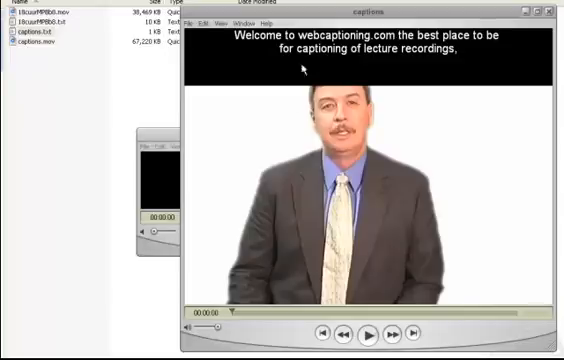
mouse_move(290, 92)
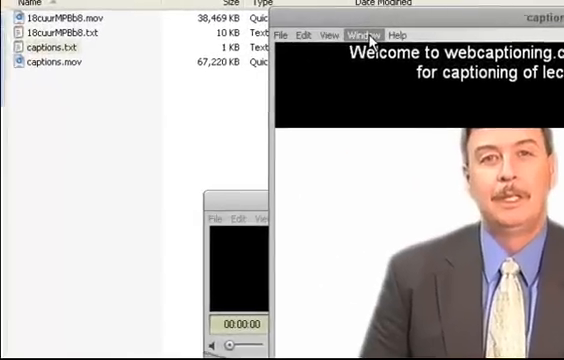
Show the captions movie's properties and select the Video Track.
click(358, 35)
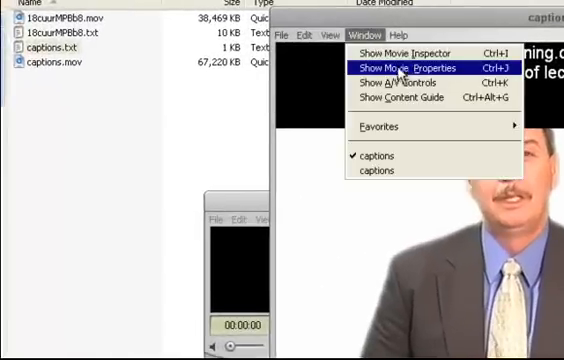
click(398, 67)
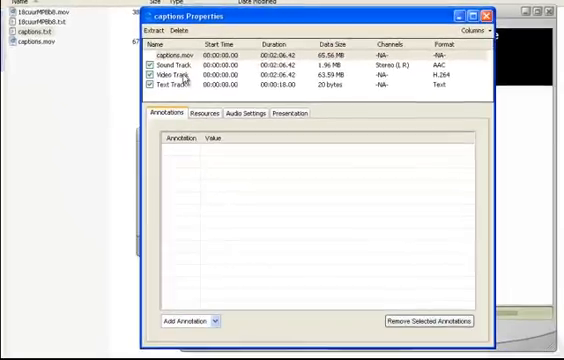
click(180, 78)
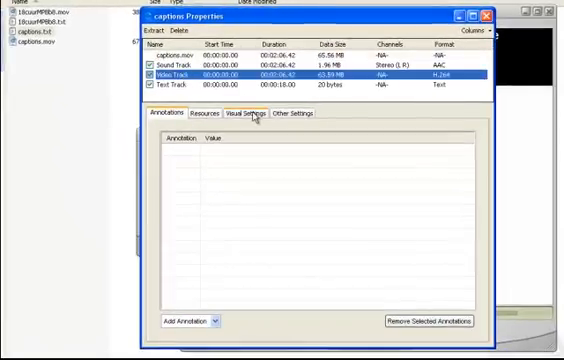
Offset the video track in Visual Settings so captions sit below, then save.
click(247, 113)
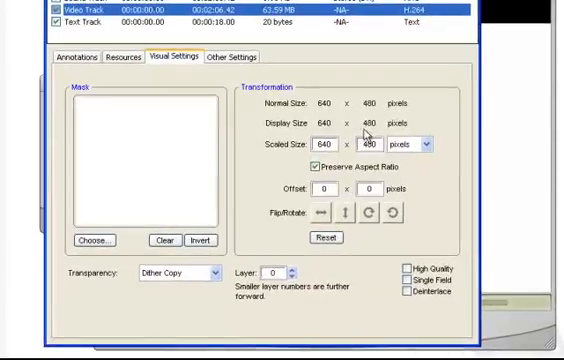
mouse_move(375, 140)
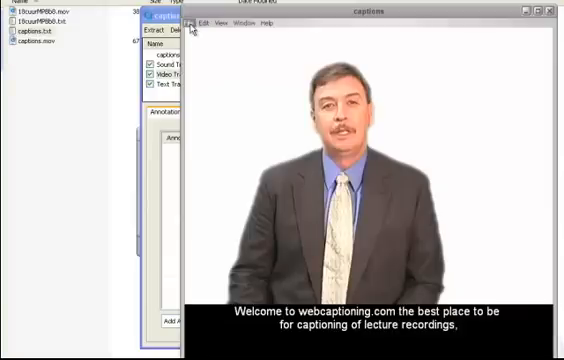
click(197, 23)
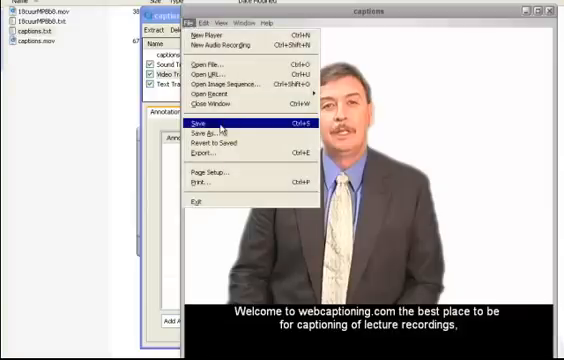